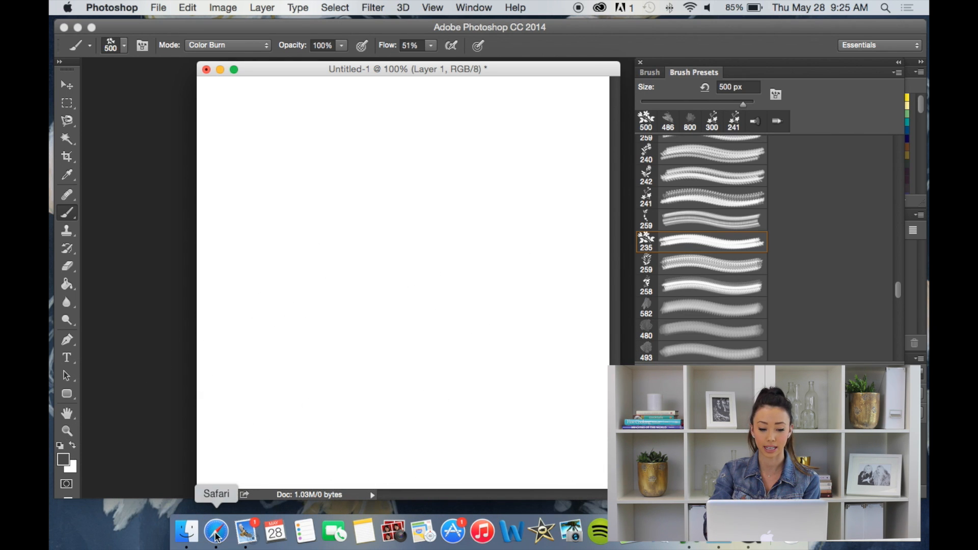
Step: Switch from the Photoshop canvas to Safari via the Dock
{"action": "left_click", "coordinate": [215, 532]}
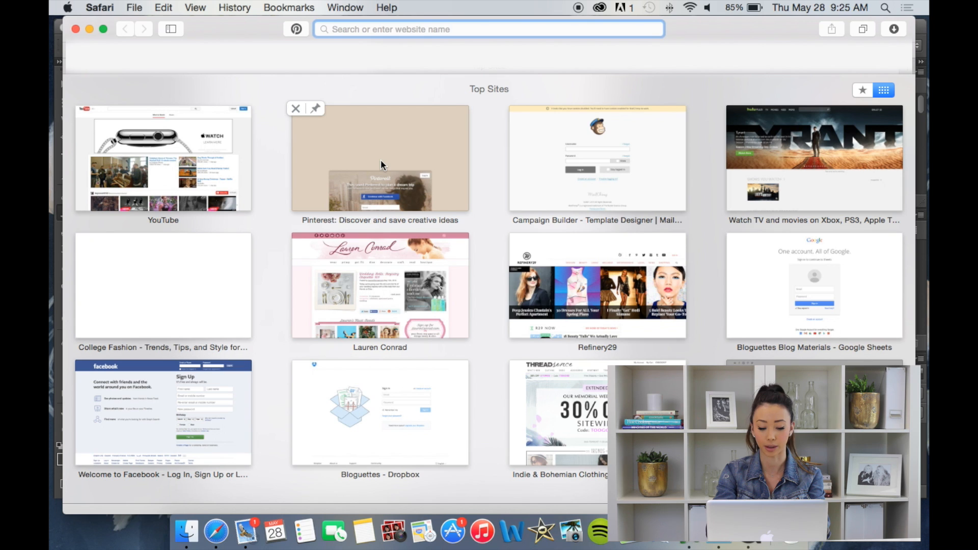
Step: Search Google for 'free watercolor photoshop brushes'
{"action": "type", "text": "free watercolor brushes"}
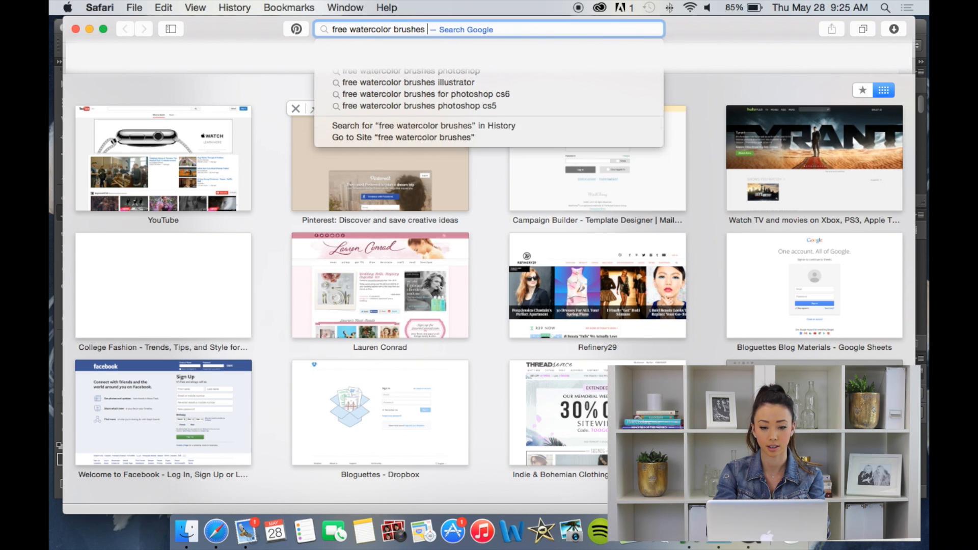
{"action": "key", "text": "backspace"}
{"action": "type", "text": "photoshop "}
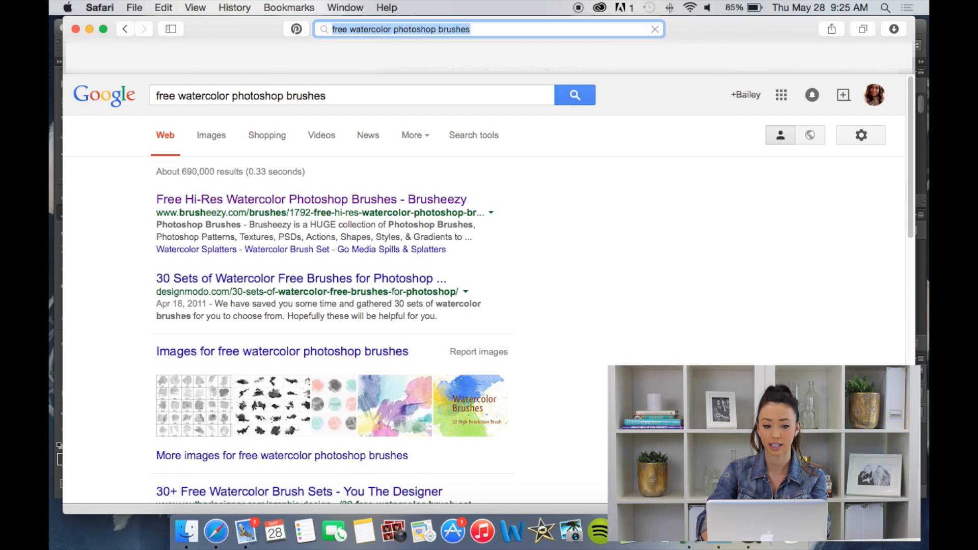
{"action": "mouse_move", "coordinate": [368, 283]}
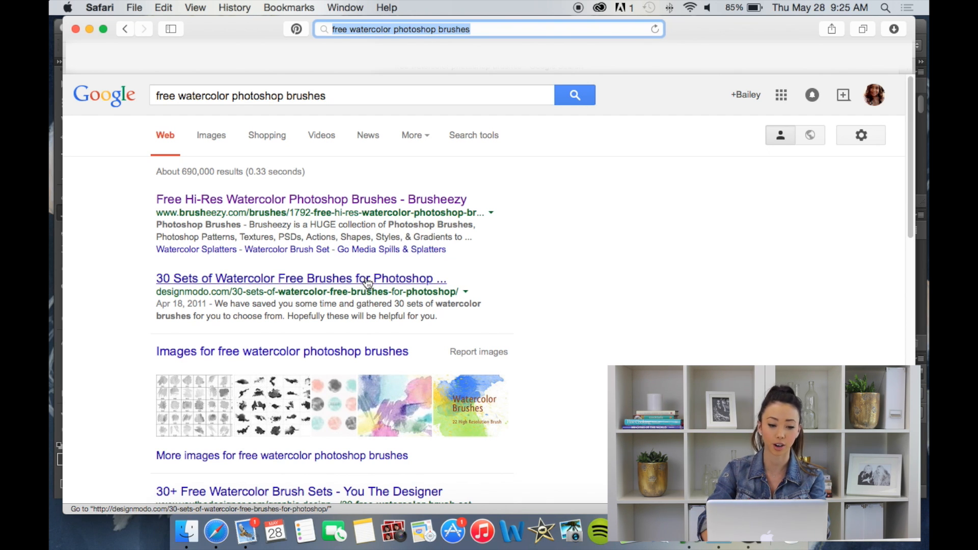
Step: Open Designmodo's '30 Sets of Watercolor Free Brushes' article and follow its Watercolor Splatters link
{"action": "left_click", "coordinate": [301, 278]}
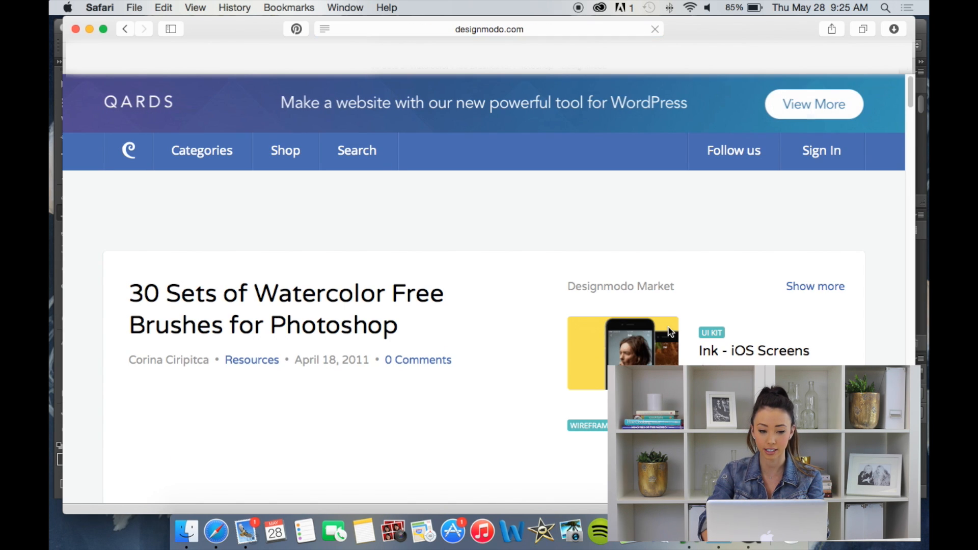
{"action": "scroll", "scroll_direction": "down", "scroll_amount": 3}
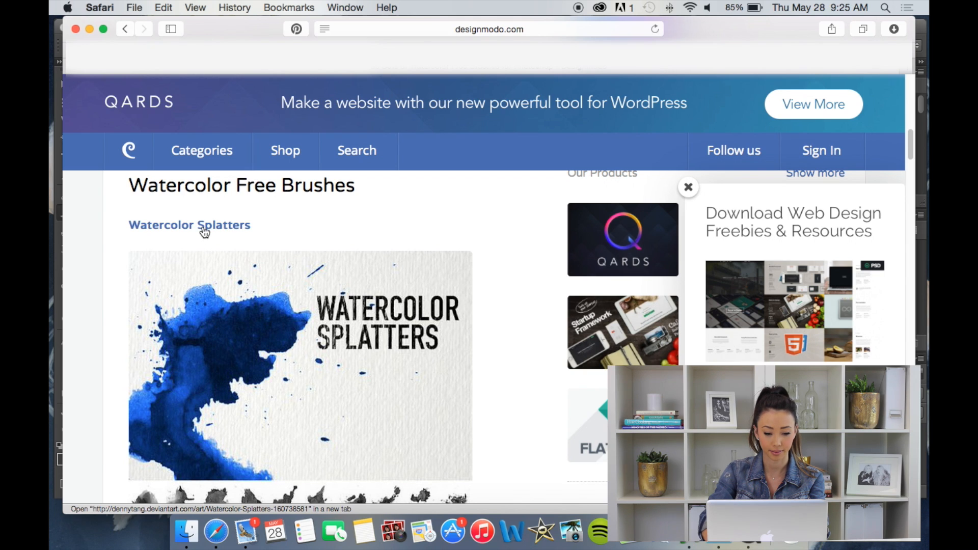
{"action": "left_click", "coordinate": [189, 225]}
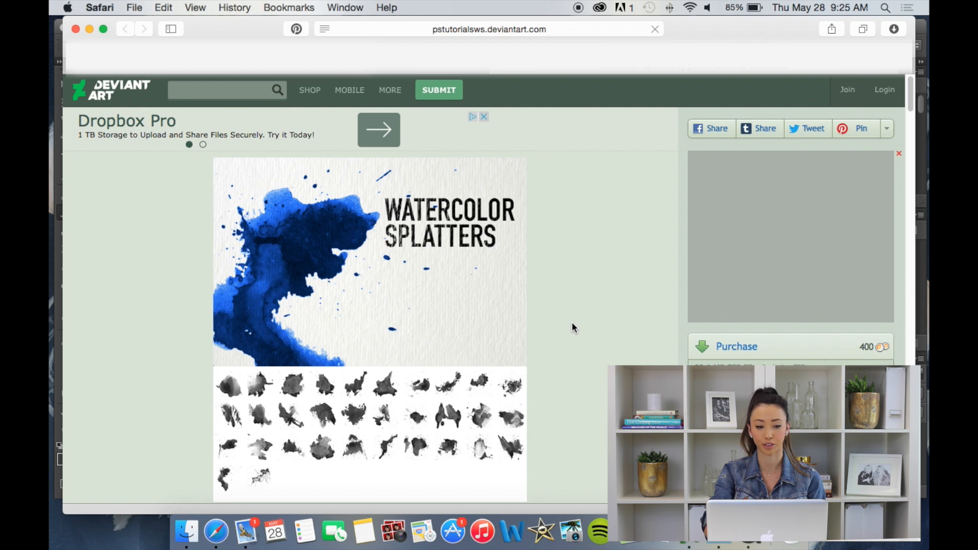
{"action": "mouse_move", "coordinate": [579, 327]}
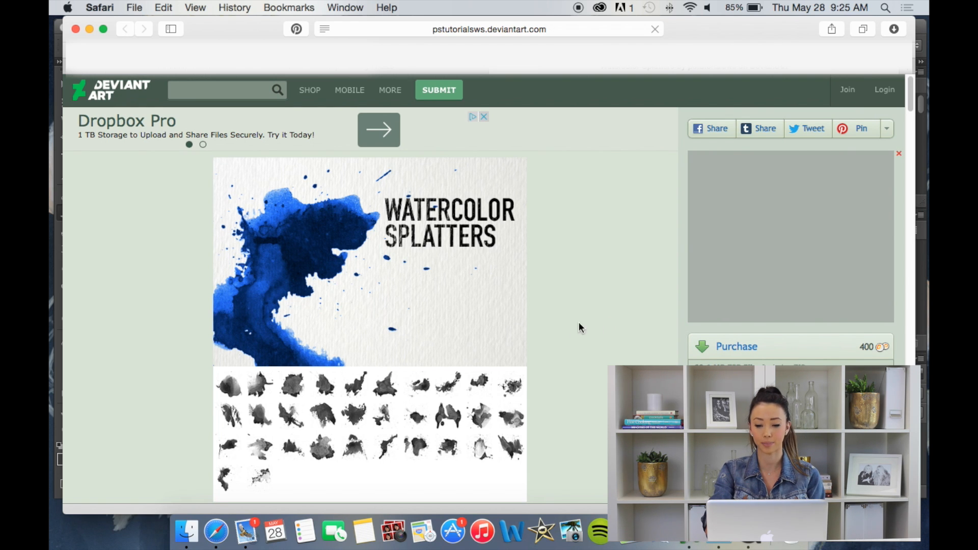
Step: Open the Watercolor_Splatters_by_dennytang folder from Safari's downloads list
{"action": "scroll", "scroll_direction": "down", "scroll_amount": 3}
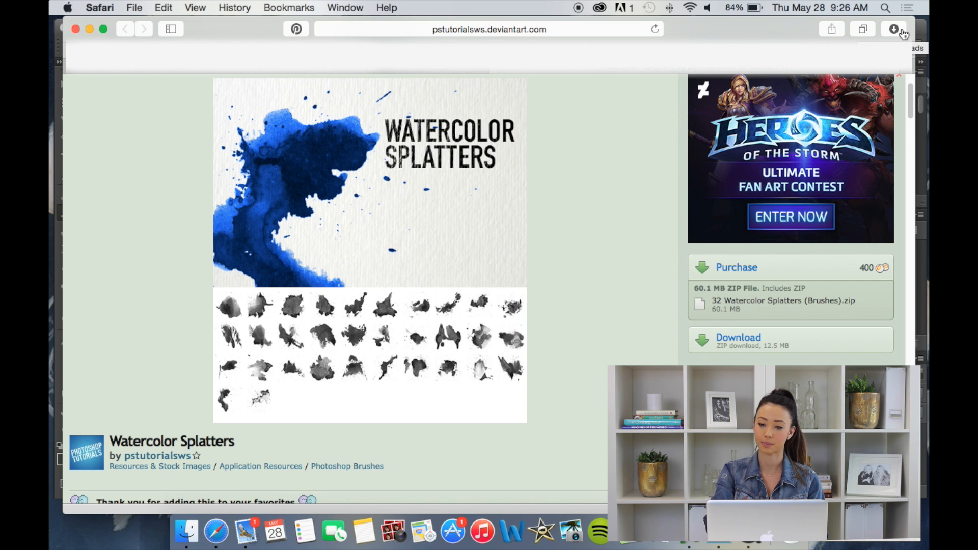
{"action": "left_click", "coordinate": [894, 28]}
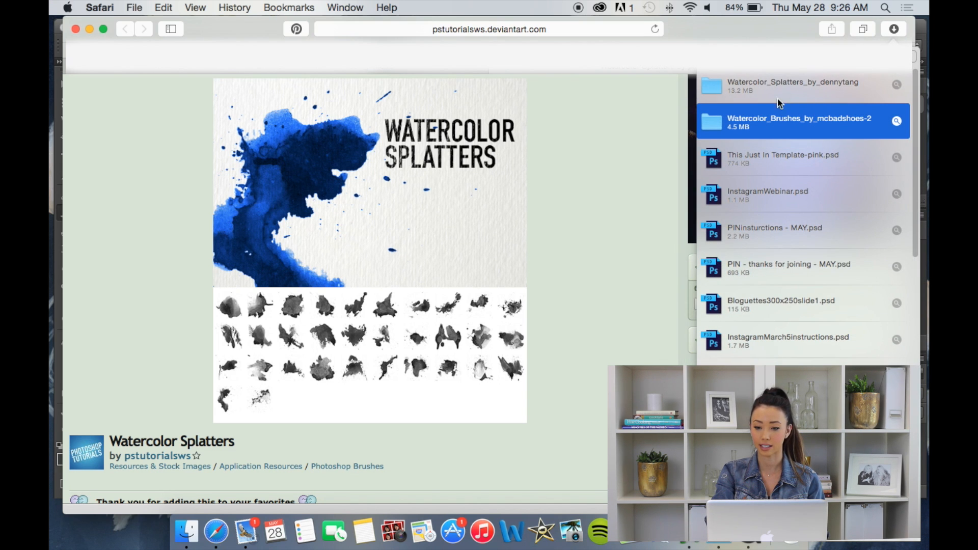
{"action": "left_click", "coordinate": [793, 86]}
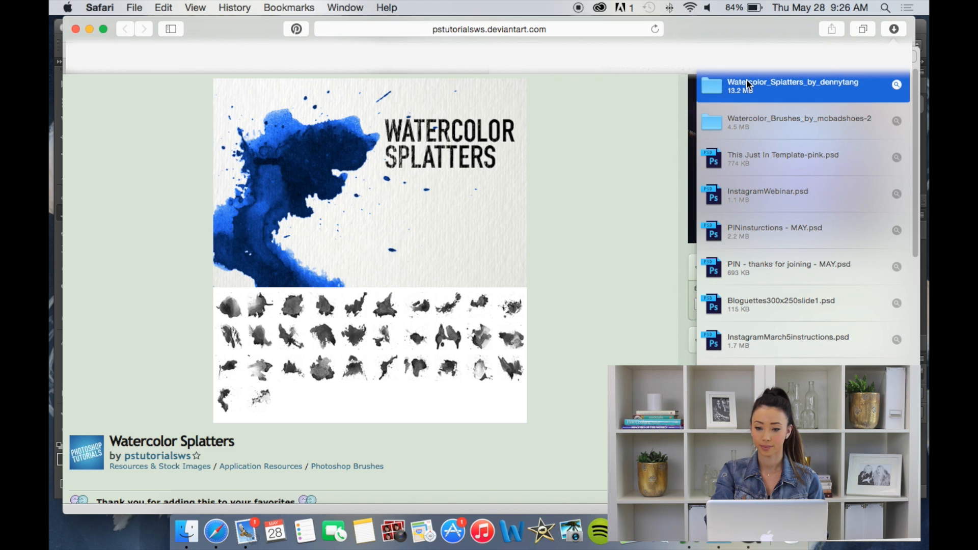
{"action": "double_click", "coordinate": [793, 86]}
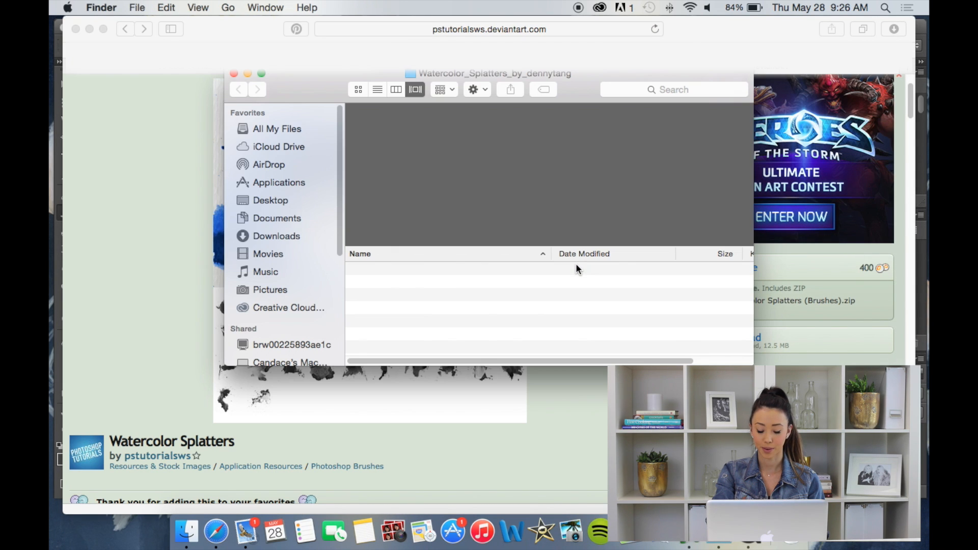
{"action": "mouse_move", "coordinate": [755, 361]}
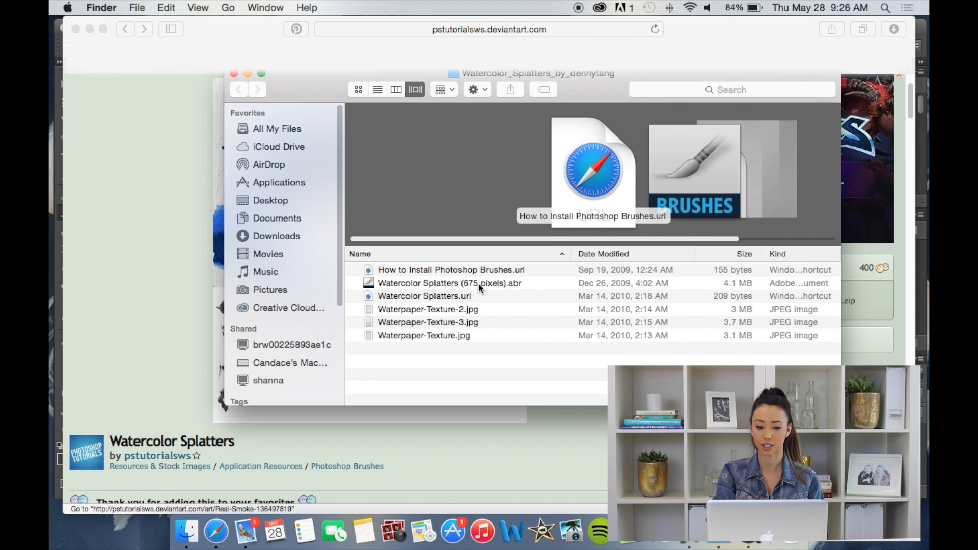
Step: Open 'Watercolor Splatters (675 pixels).abr' to load it into Photoshop
{"action": "left_click", "coordinate": [448, 283]}
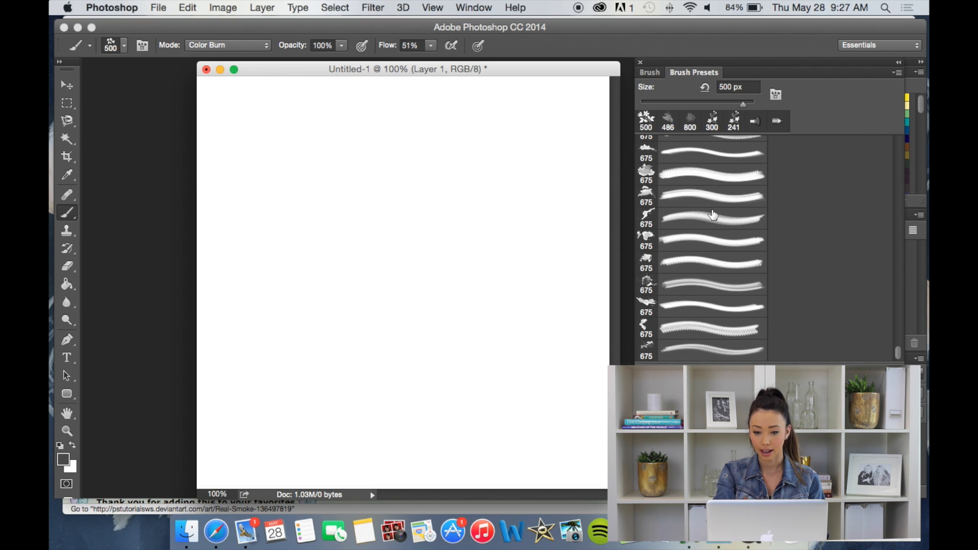
{"action": "mouse_move", "coordinate": [655, 291]}
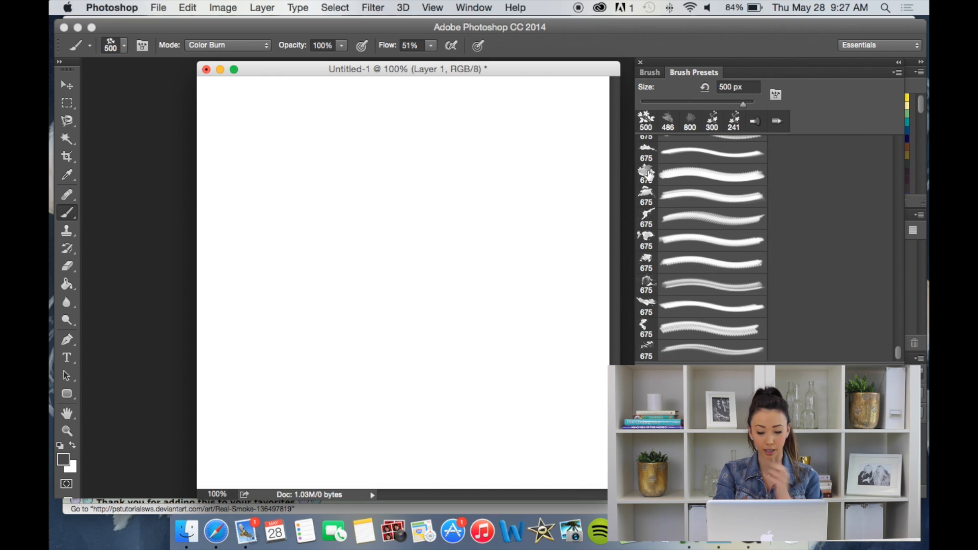
Step: Select a 259-pixel preset and scroll to the newly added 675 px splatter brushes
{"action": "left_click", "coordinate": [712, 169]}
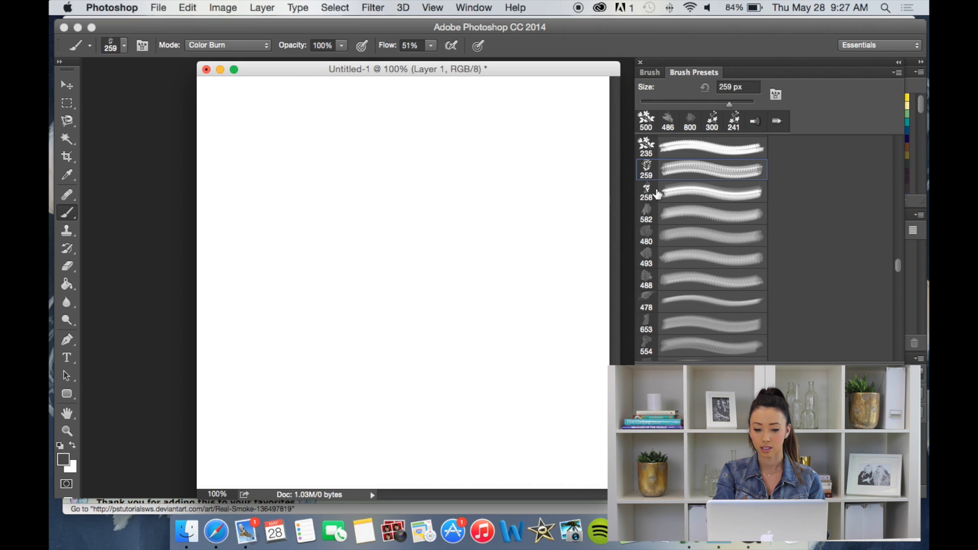
{"action": "scroll", "scroll_direction": "down", "scroll_amount": 3}
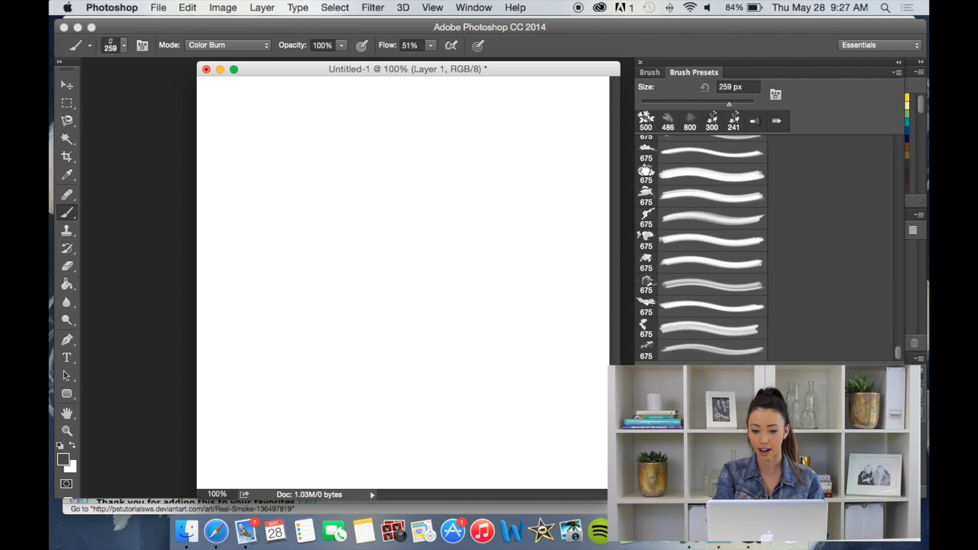